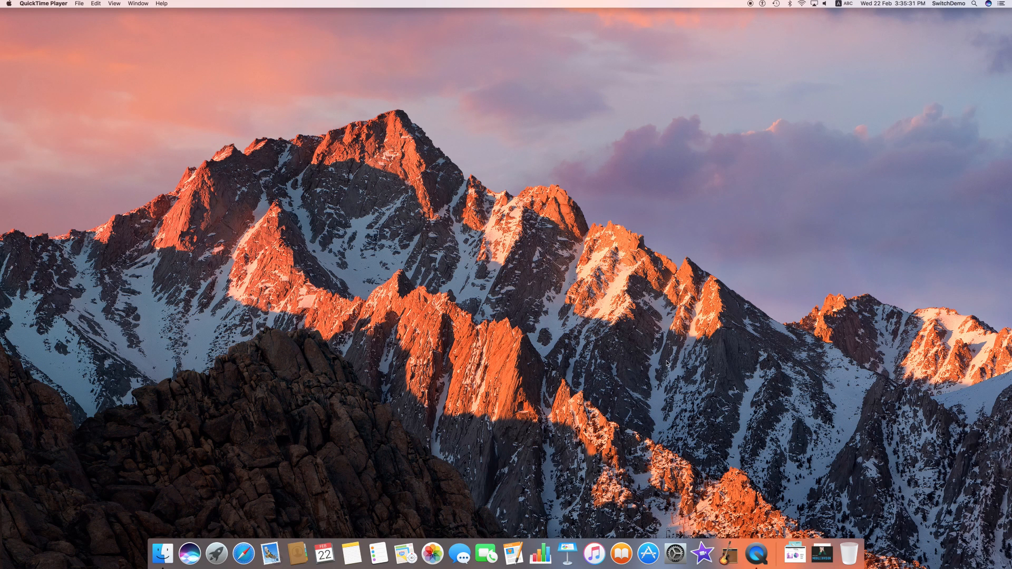
mouse_move(686, 402)
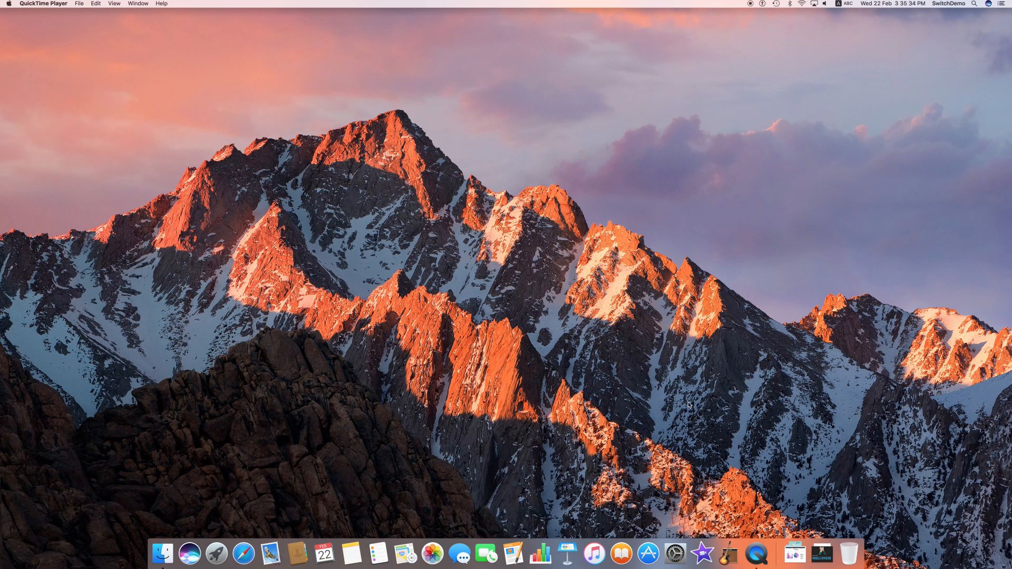
mouse_move(653, 376)
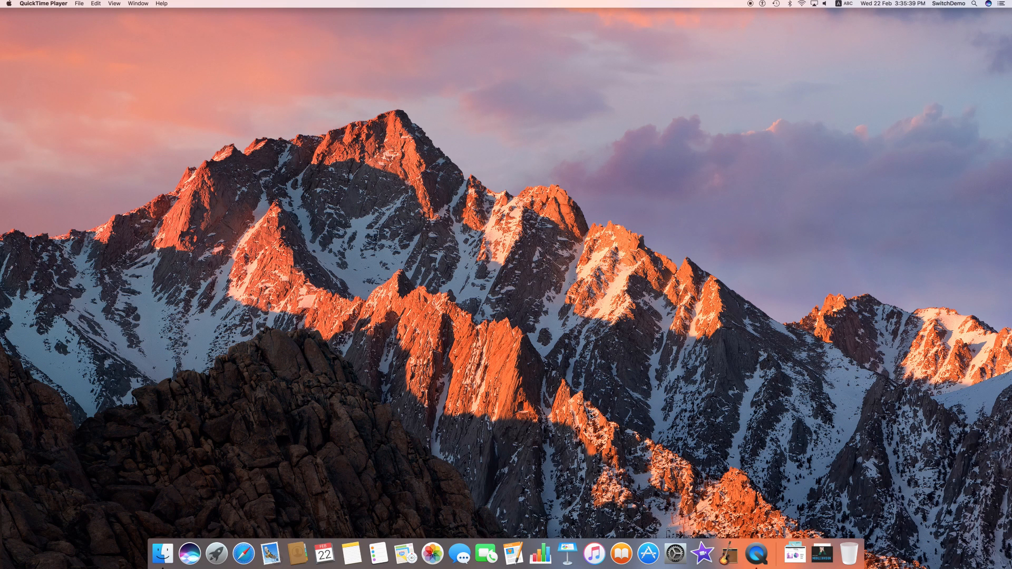
mouse_move(449, 357)
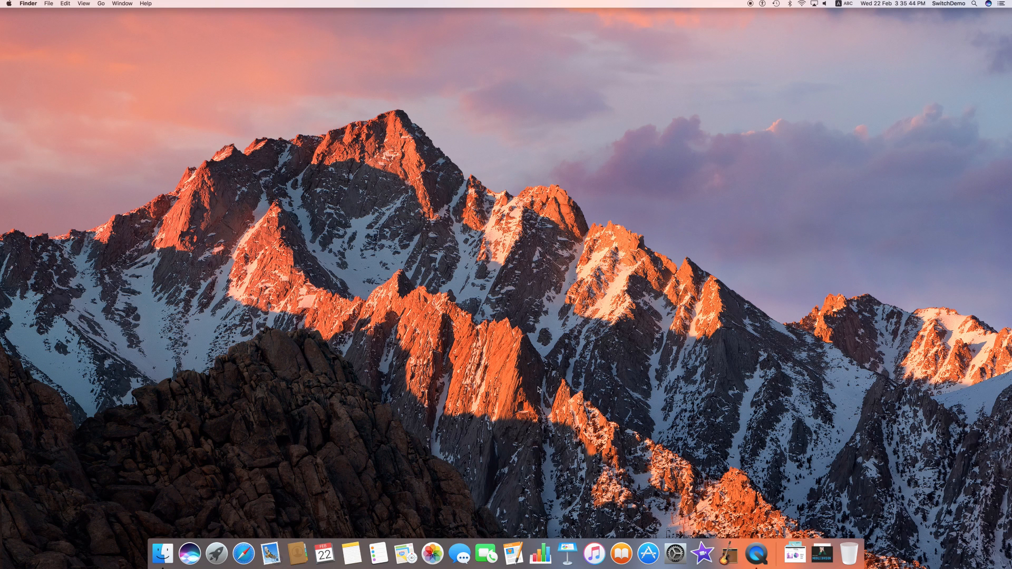
mouse_move(511, 354)
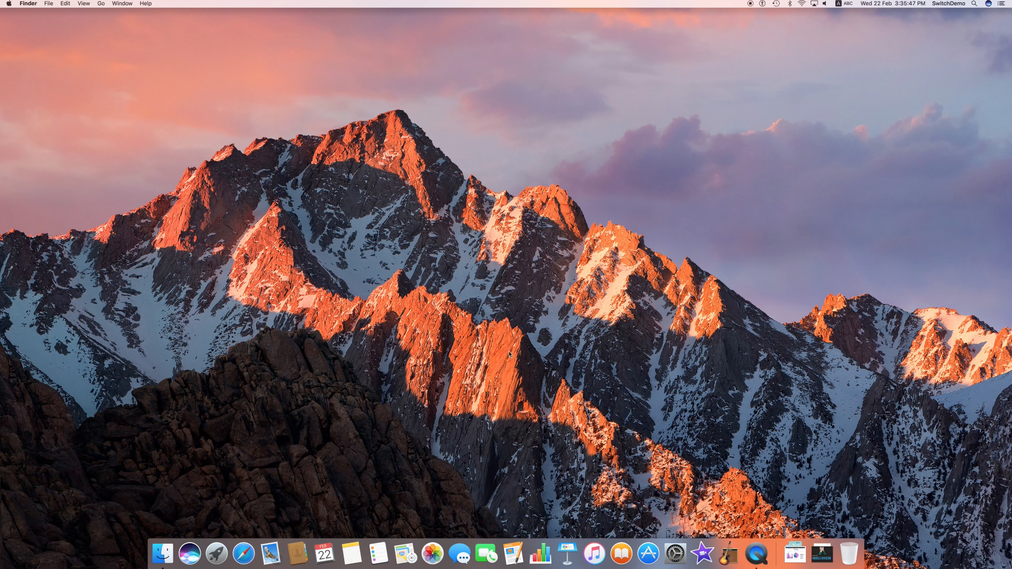
mouse_move(462, 265)
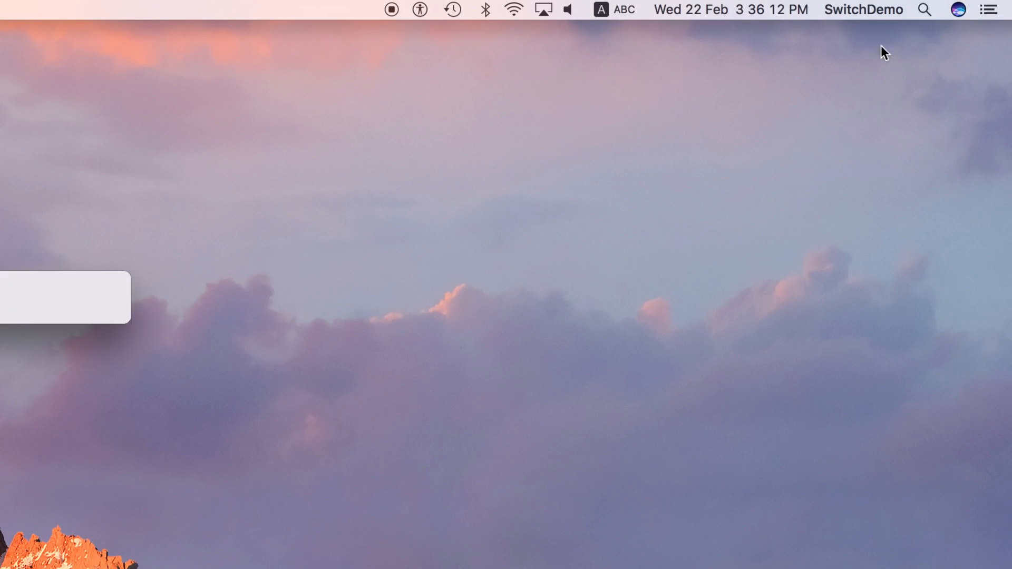
Step: Launch TextEdit via Spotlight and position the blank Untitled document on the desktop
type("textEdit")
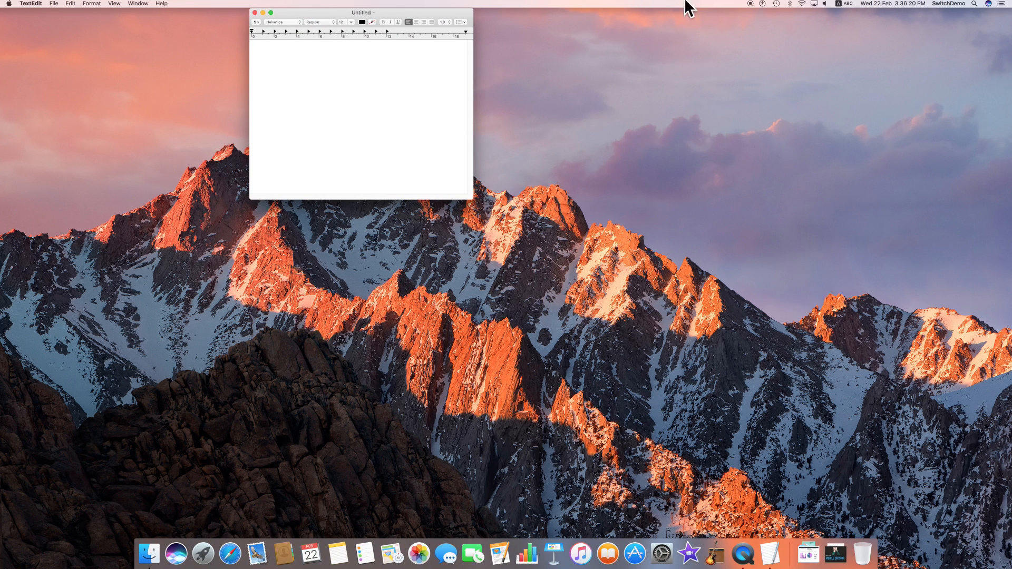
left_click_drag(362, 13, 402, 37)
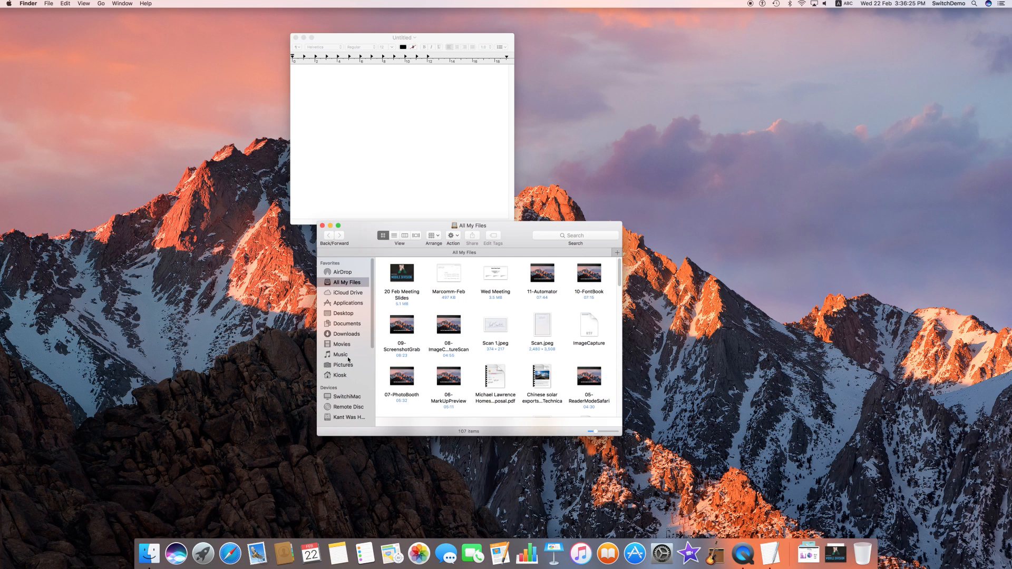
Step: Select TextEdit in Finder's Applications folder, then return to the blank document
left_click(347, 303)
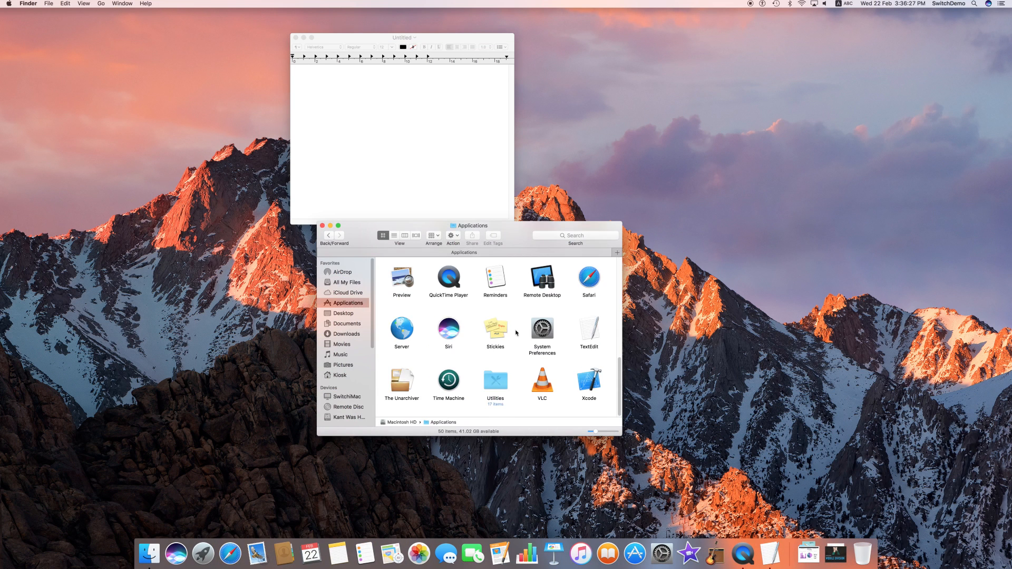
left_click(588, 329)
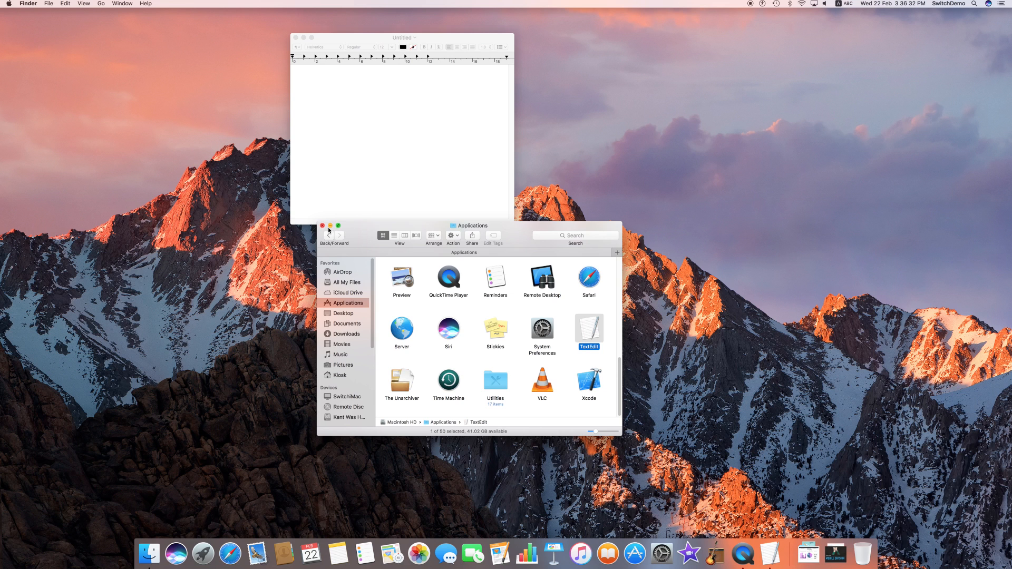
left_click(401, 132)
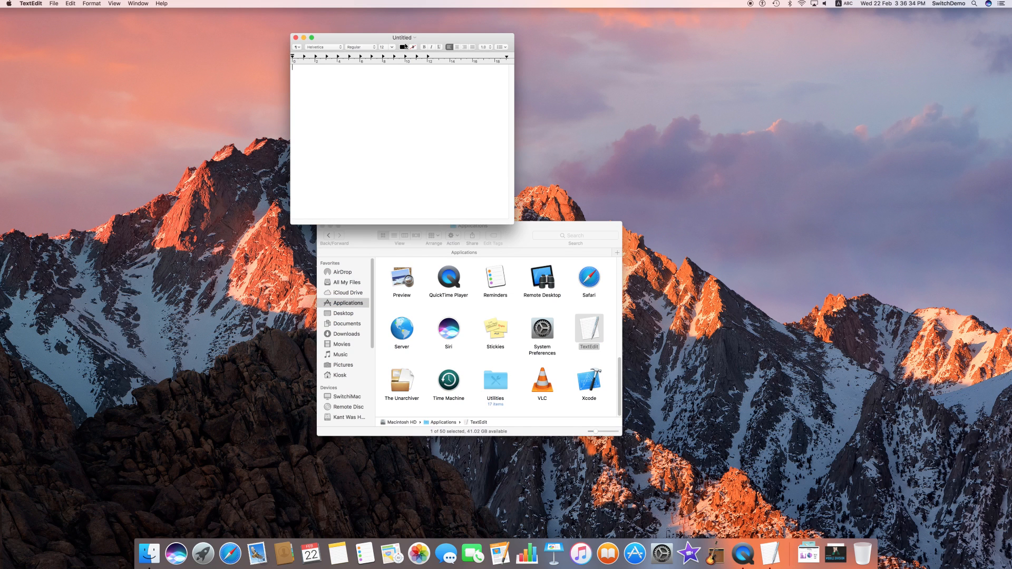
Step: Type the line 'Hello I am Kant' into the document
left_click_drag(402, 36, 319, 37)
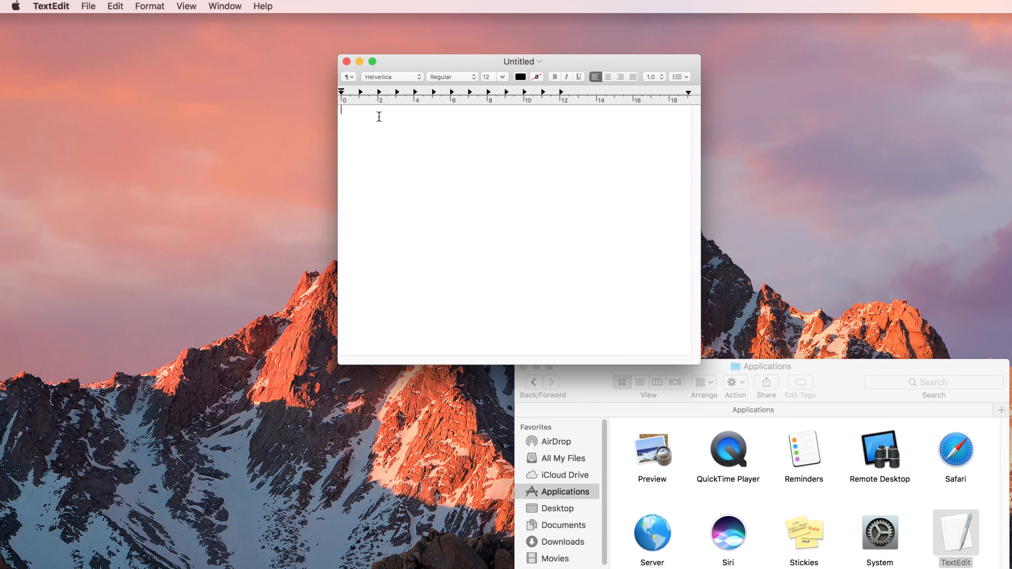
type("Hello")
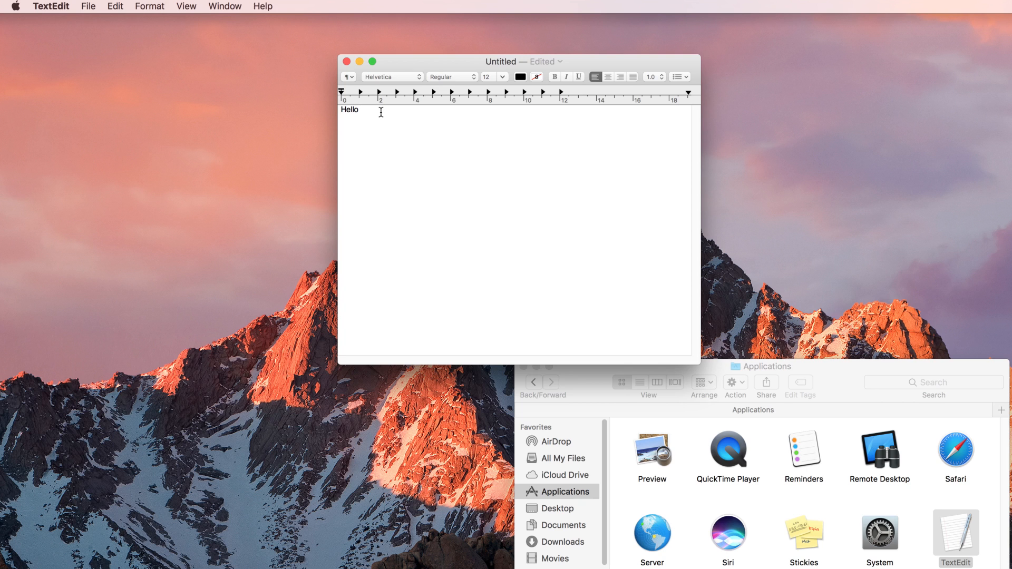
type("am")
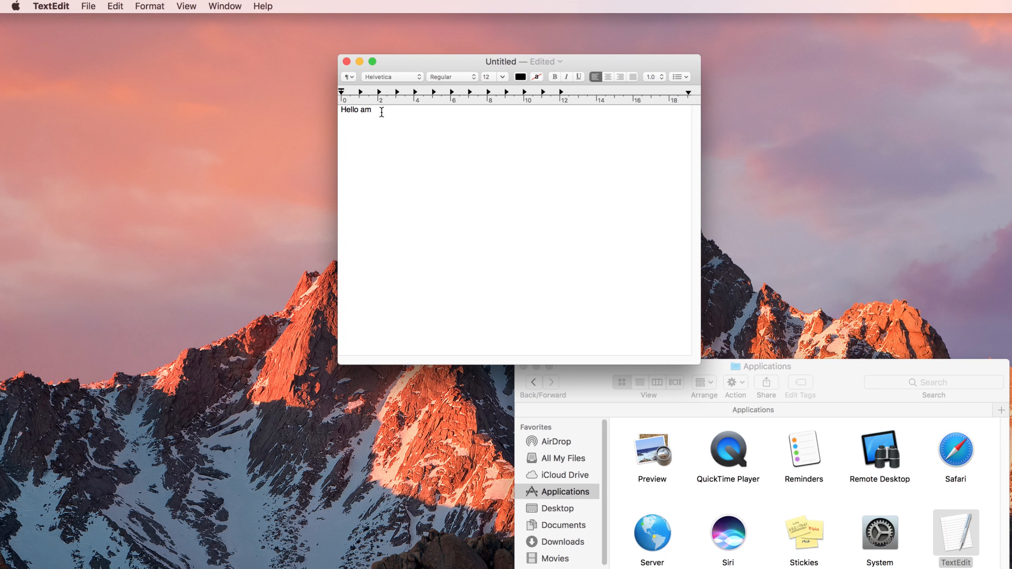
key("backspace")
type("I am Kan")
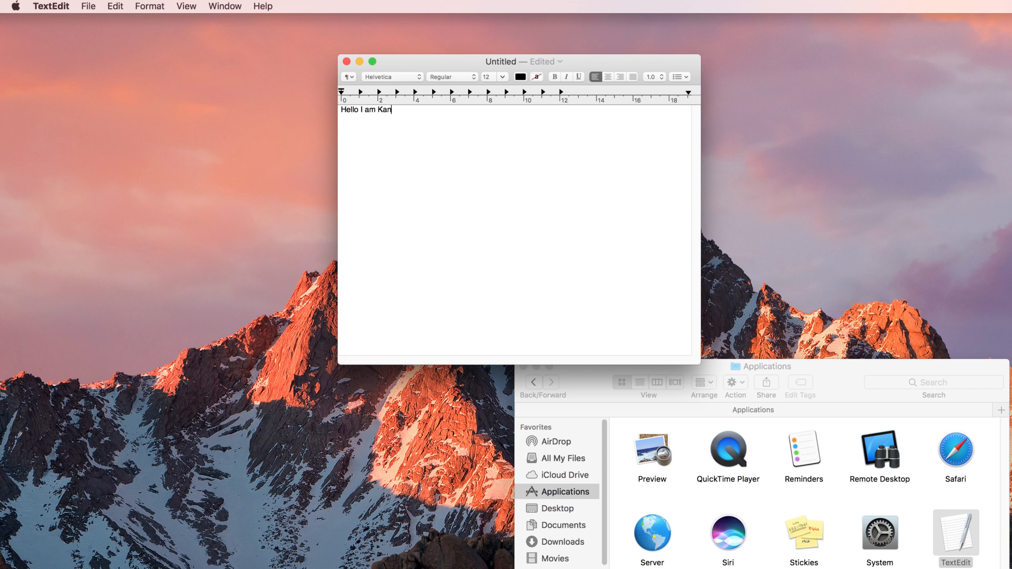
type("t")
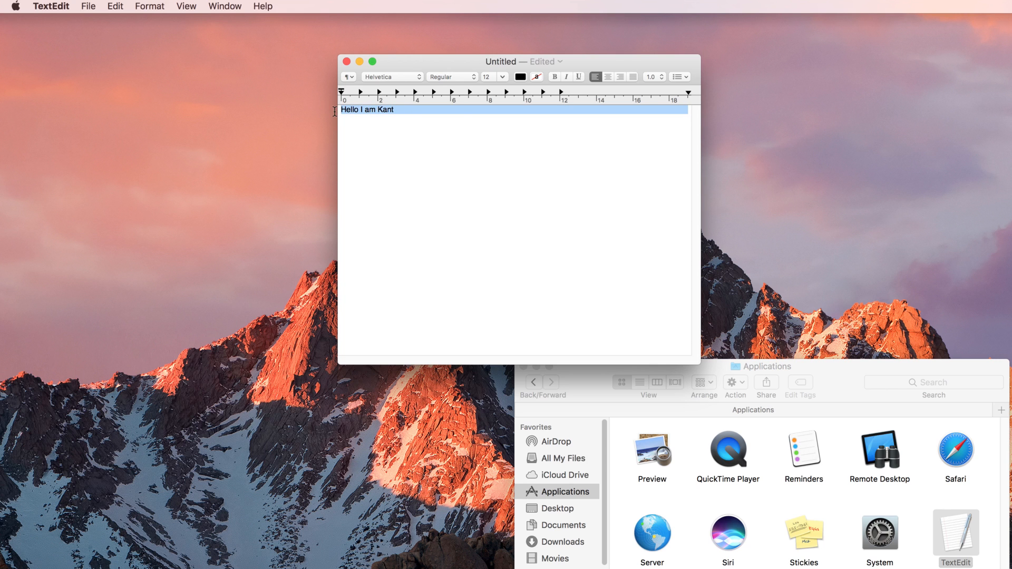
Step: Make the layout vertical and add a second line 'Vertically.'
left_click_drag(500, 61, 402, 59)
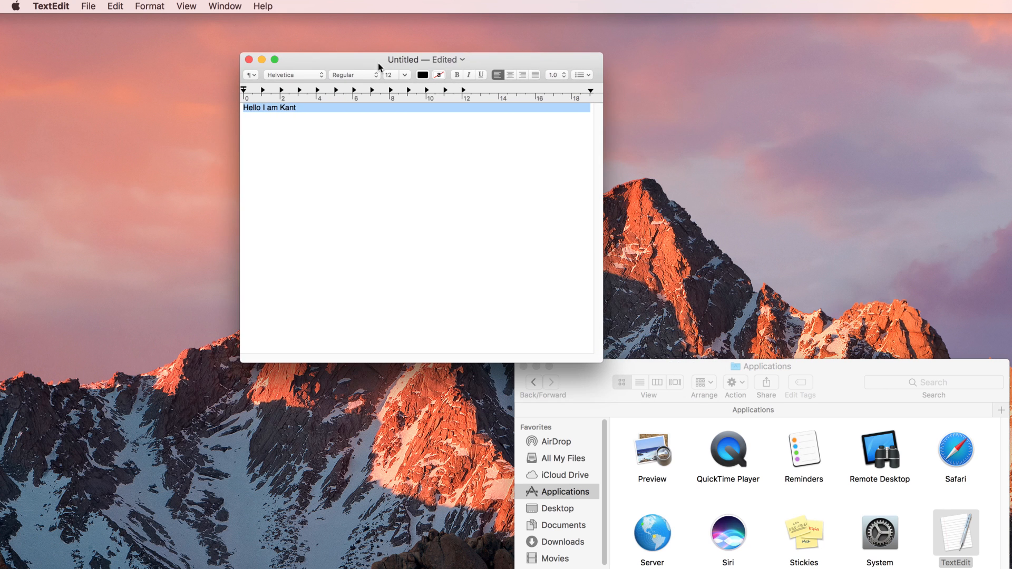
mouse_move(199, 4)
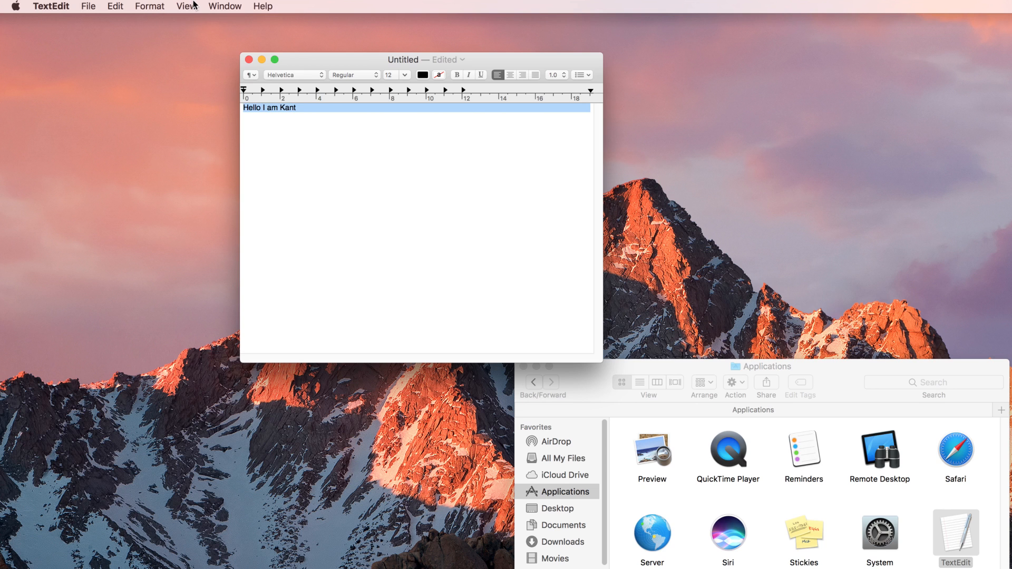
left_click(150, 5)
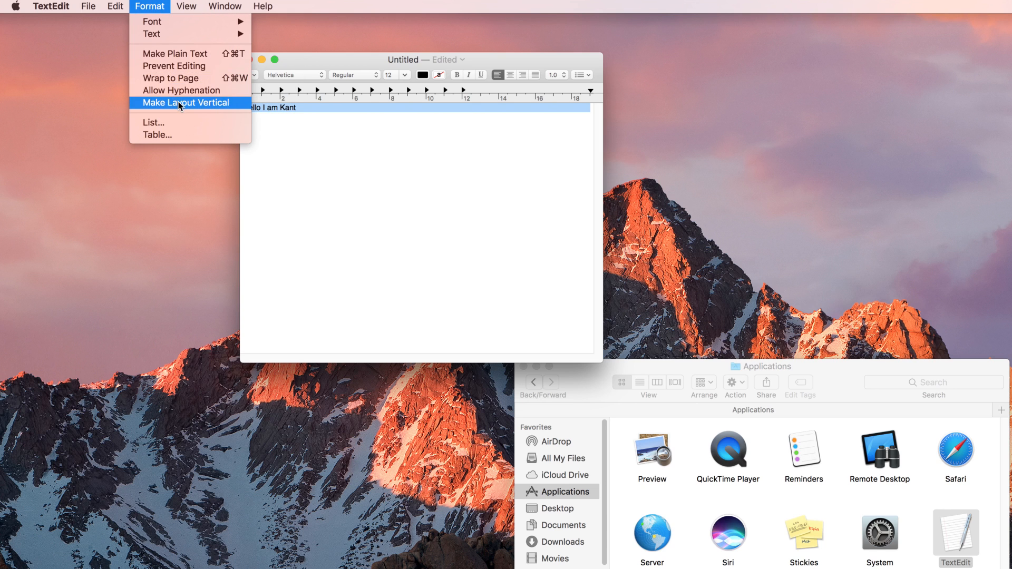
left_click(185, 102)
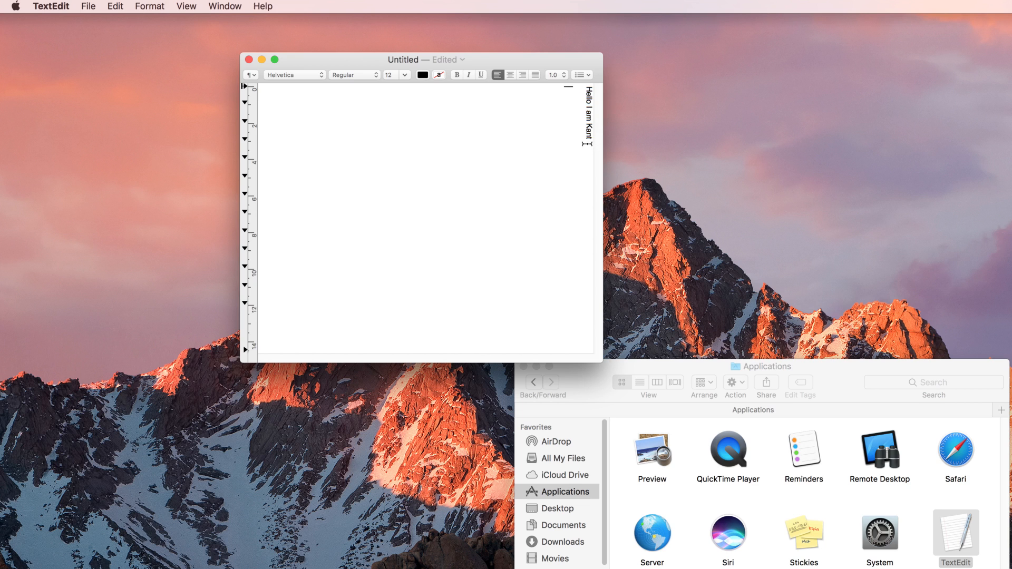
type("Vertically.")
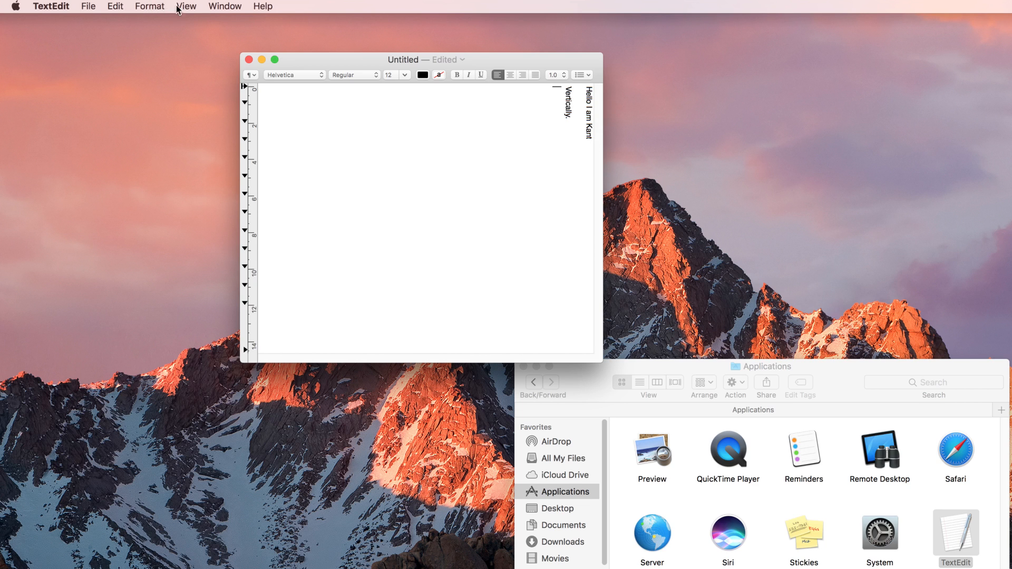
Step: Return the text to horizontal layout as plain monospaced text
left_click(150, 6)
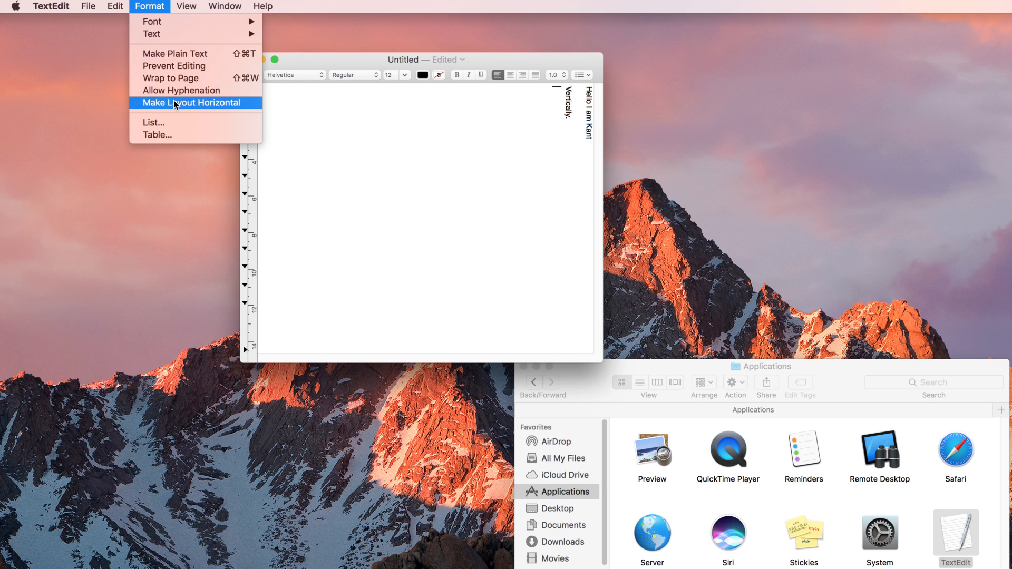
left_click(196, 103)
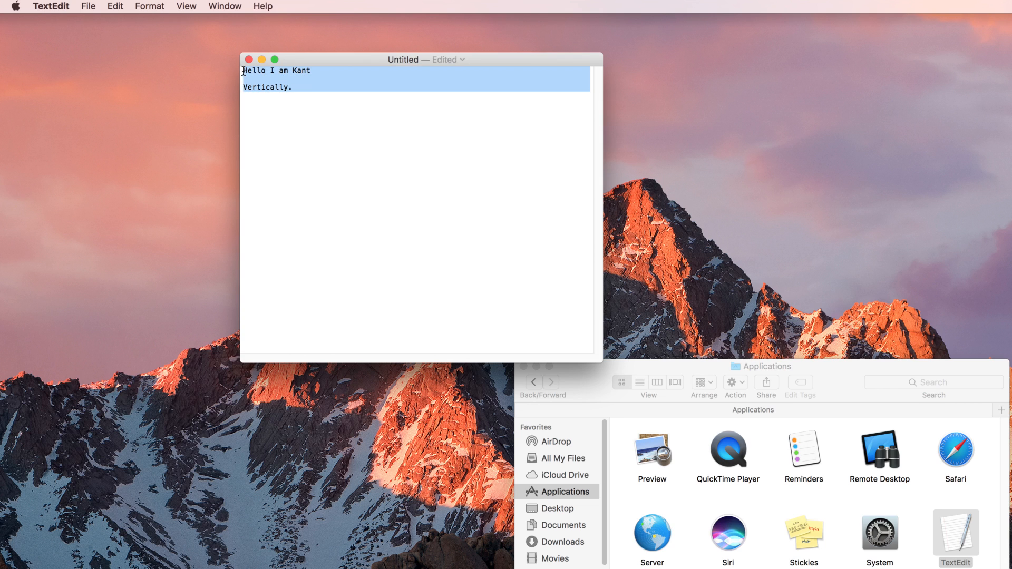
mouse_move(451, 69)
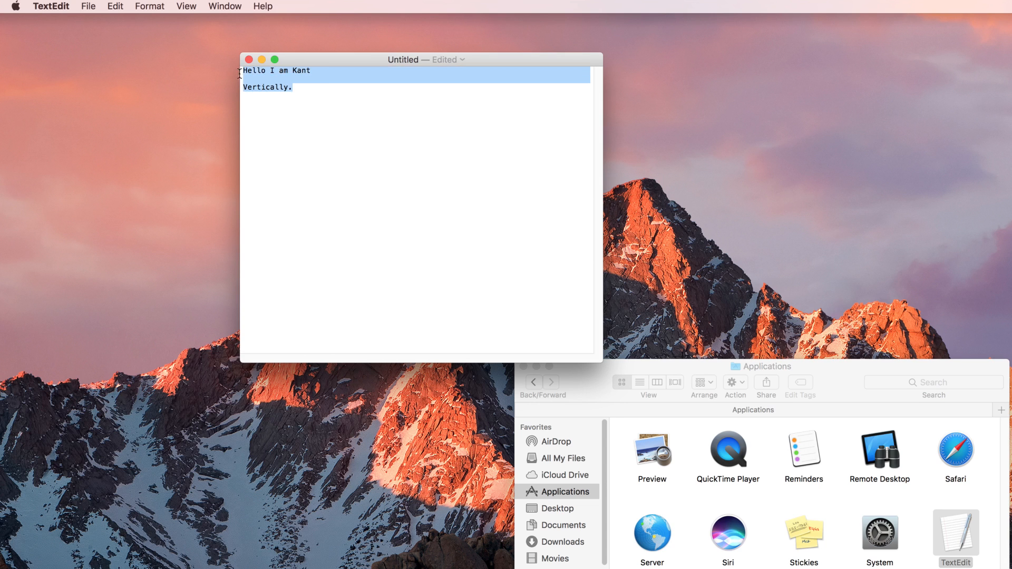
mouse_move(138, 5)
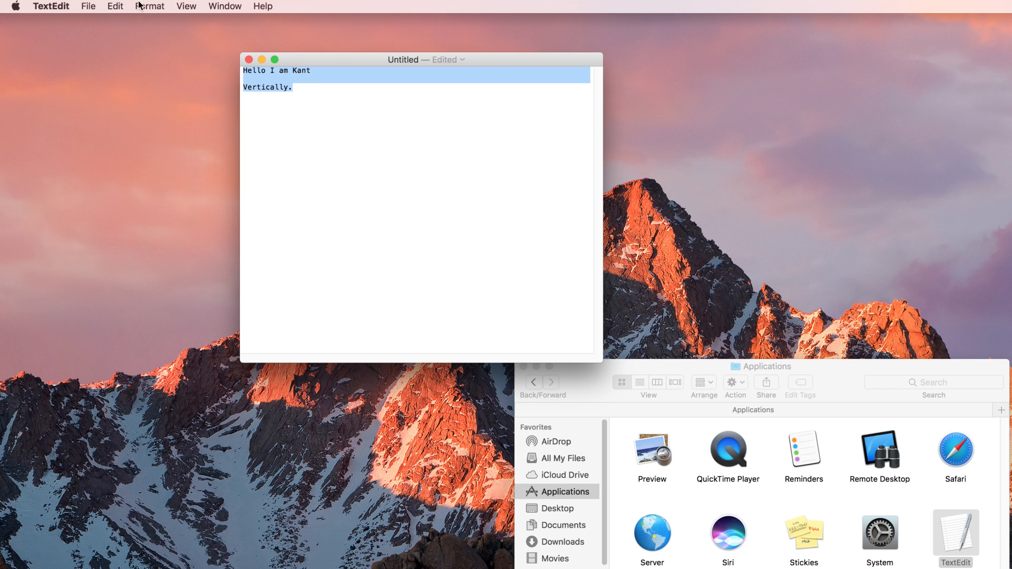
Step: Start saving and keep Unicode (UTF-8) as the plain text encoding
left_click(88, 5)
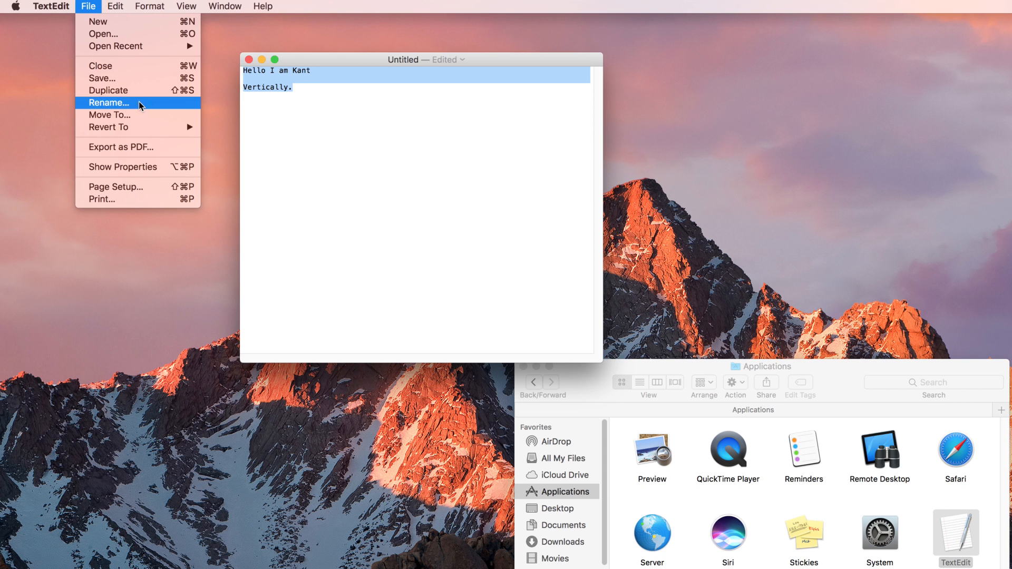
left_click(107, 103)
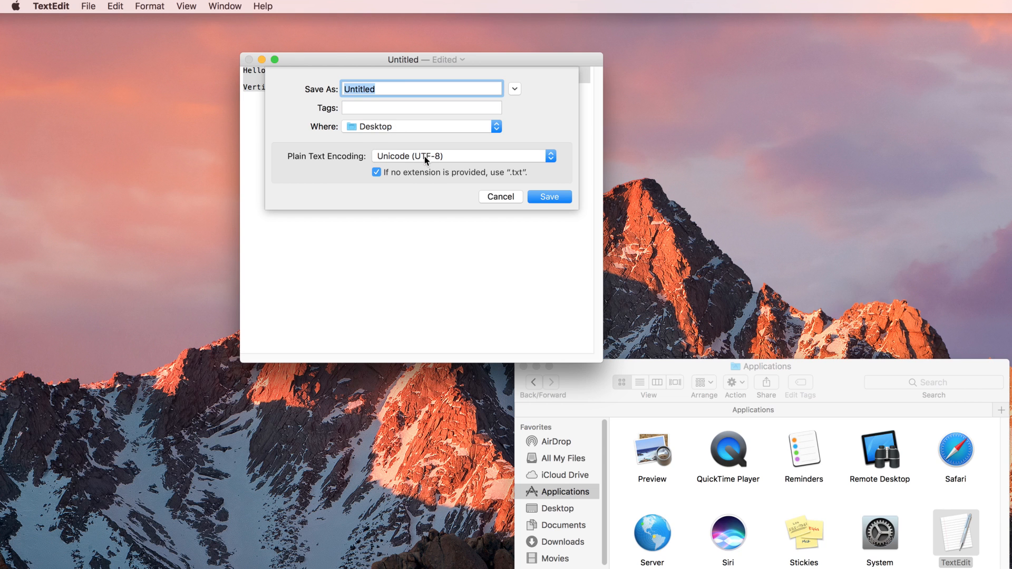
left_click(463, 156)
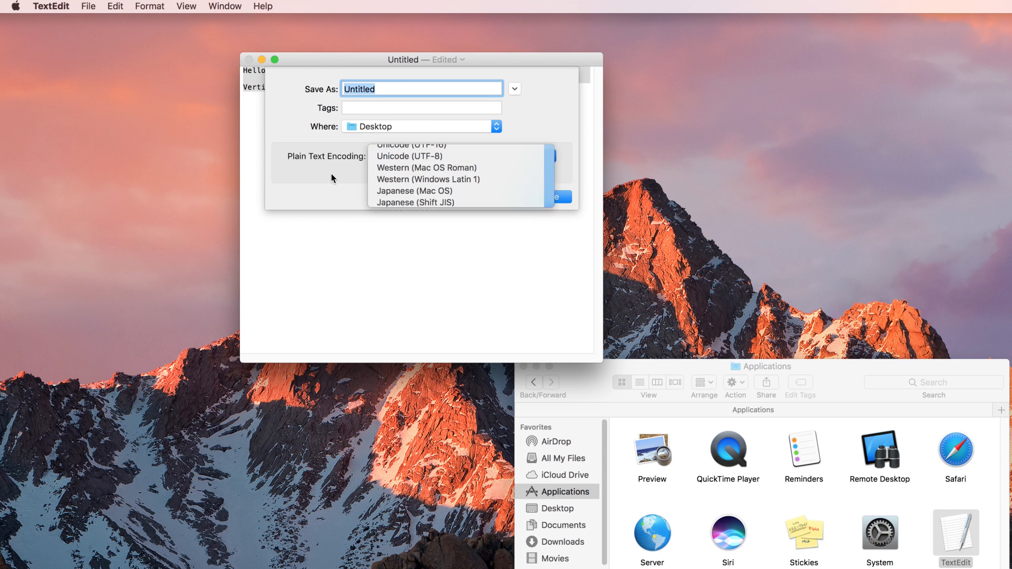
left_click(406, 156)
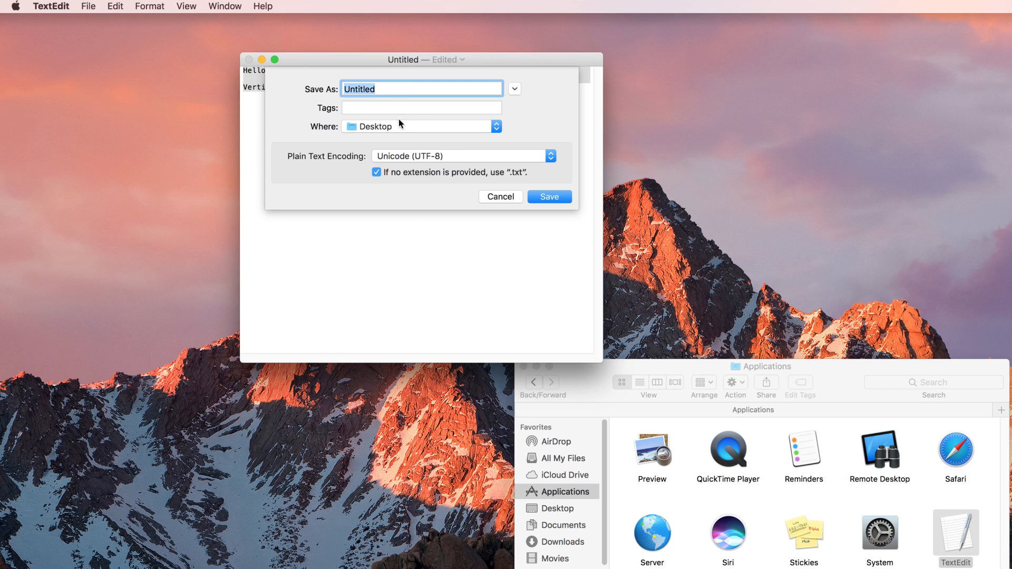
mouse_move(401, 97)
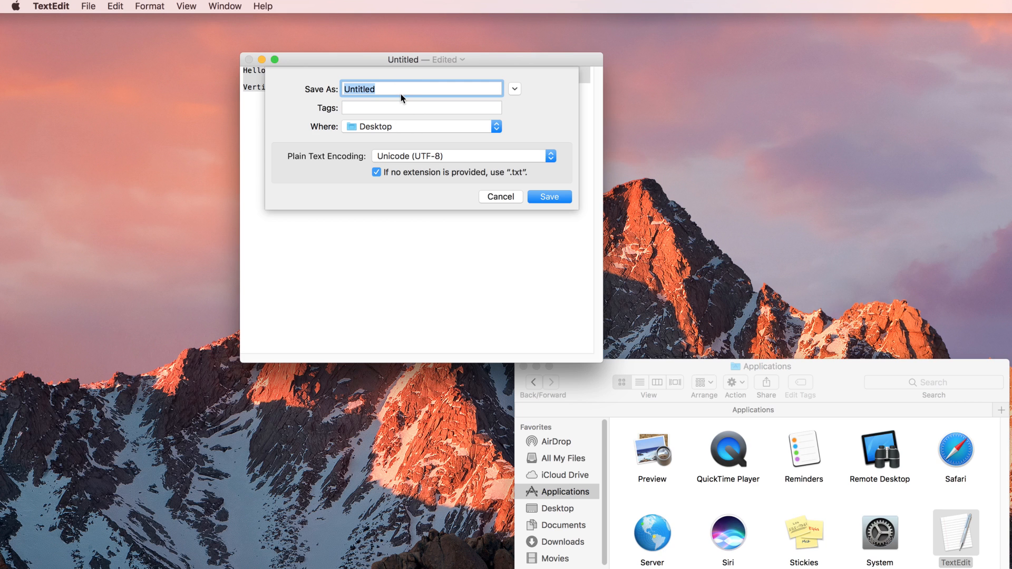
mouse_move(406, 88)
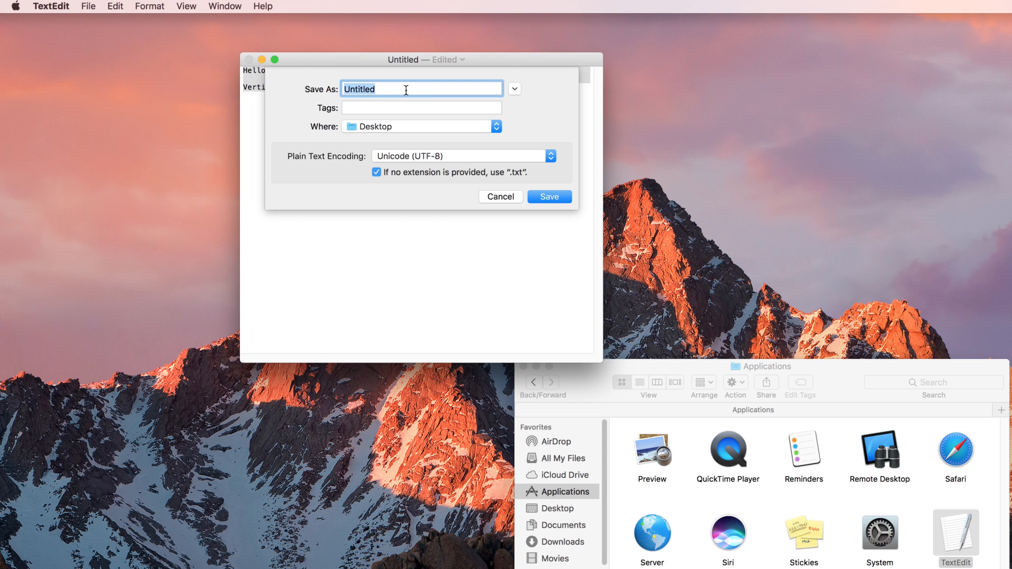
mouse_move(407, 106)
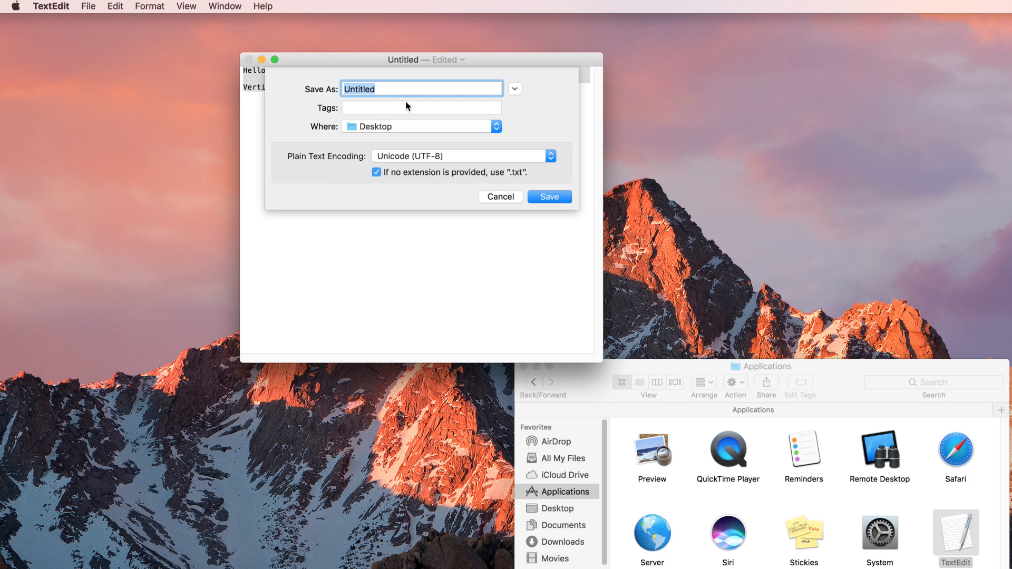
mouse_move(405, 98)
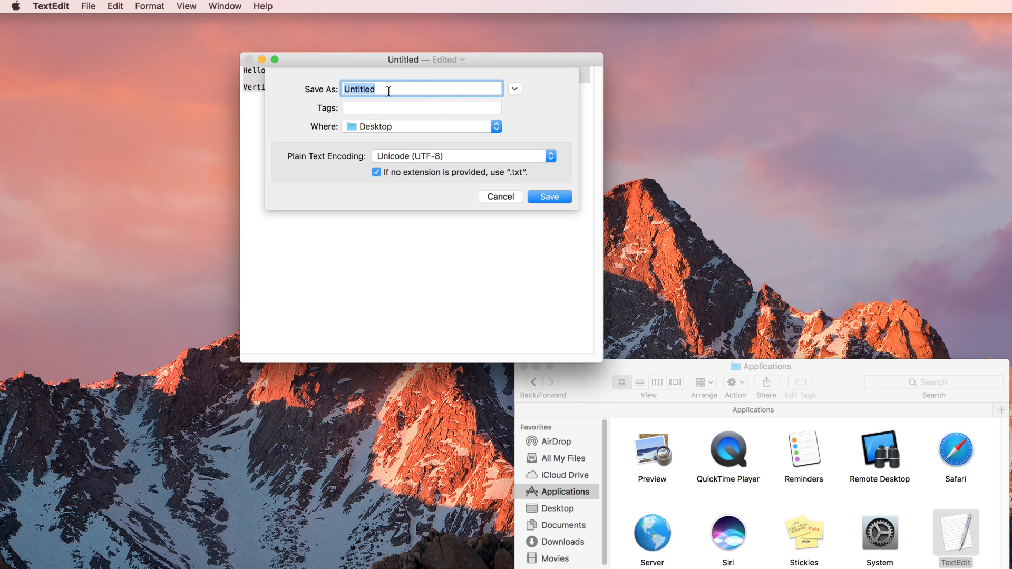
mouse_move(390, 88)
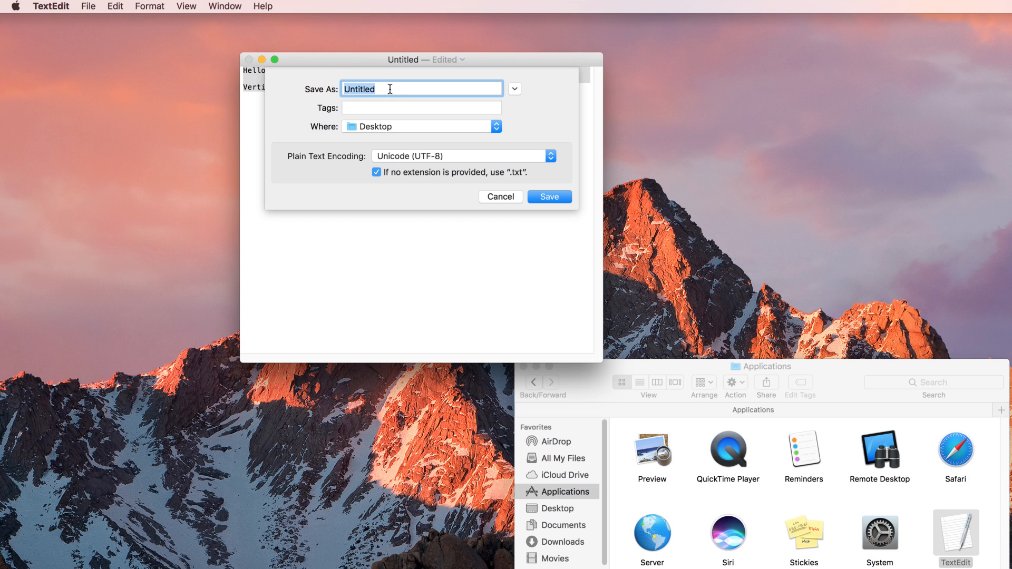
mouse_move(394, 85)
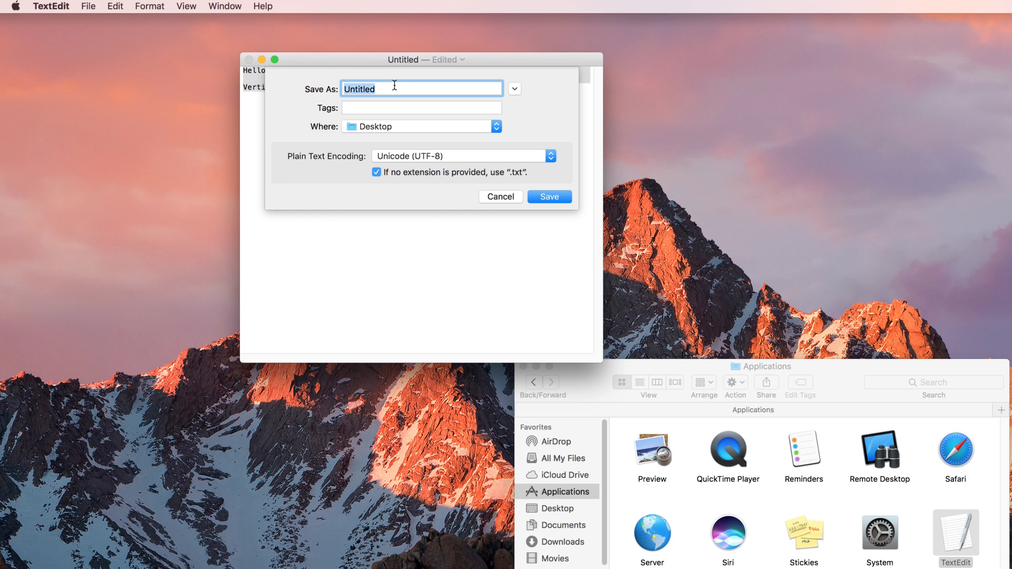
Step: Name the file SIMPLE and save it to the Desktop
type("SIM")
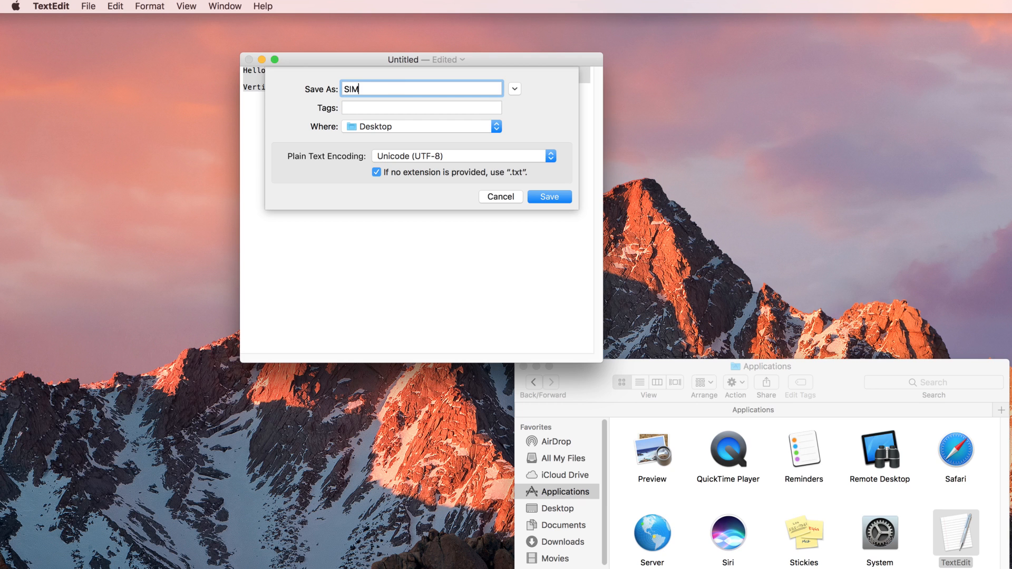
type("PLE")
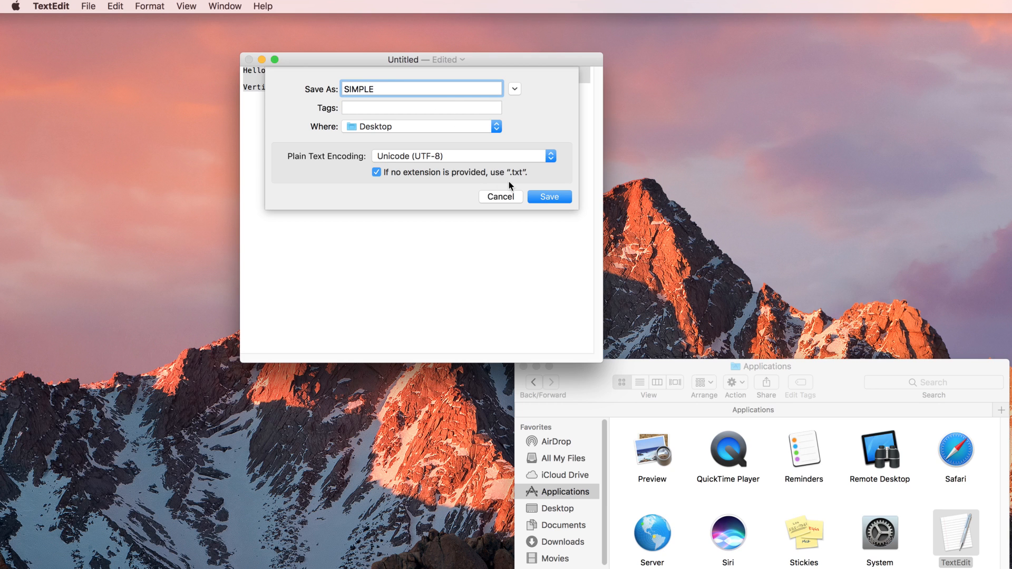
left_click(549, 196)
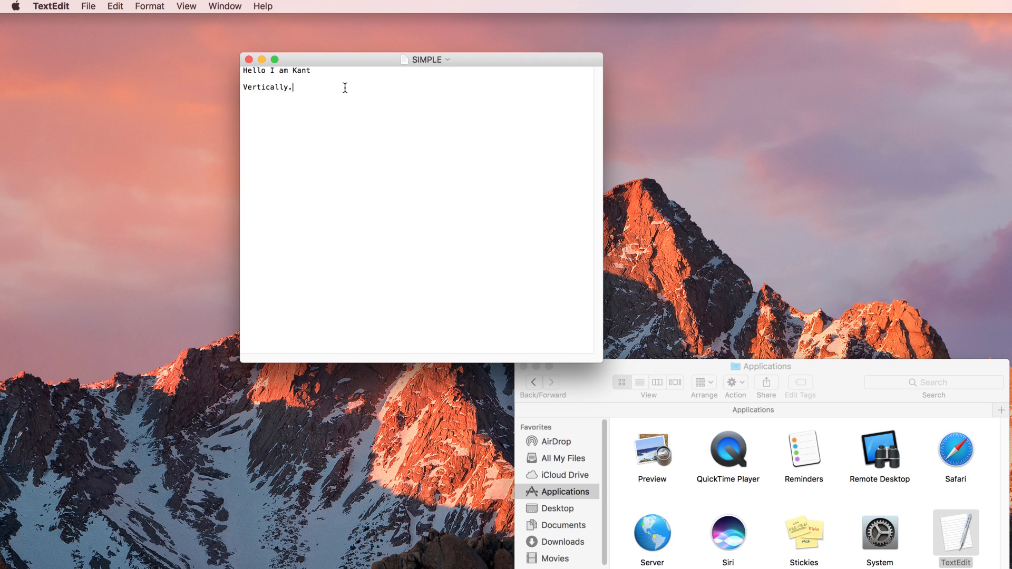
Step: Create a new blank rich-text document with File > New
left_click(92, 5)
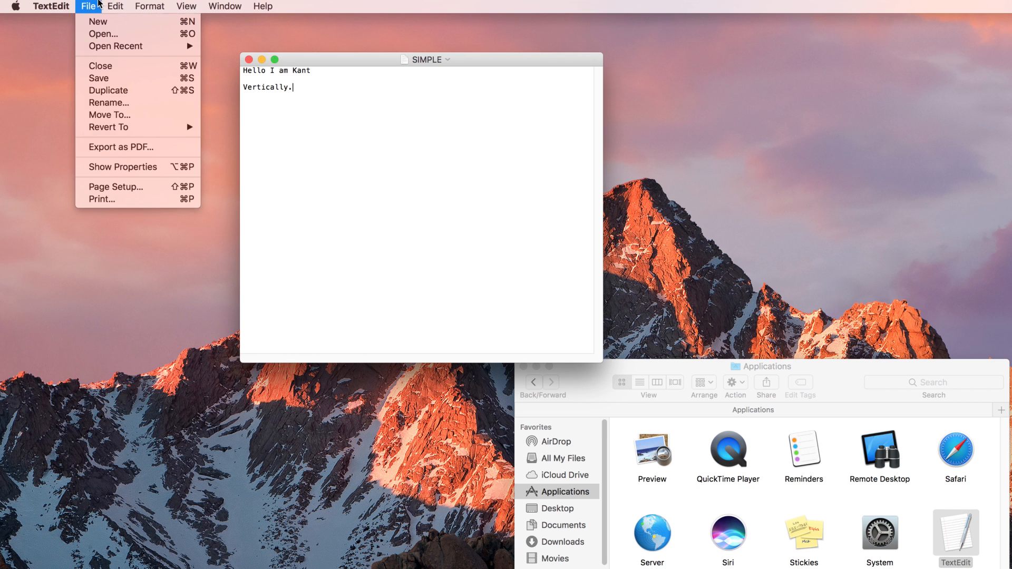
left_click(97, 21)
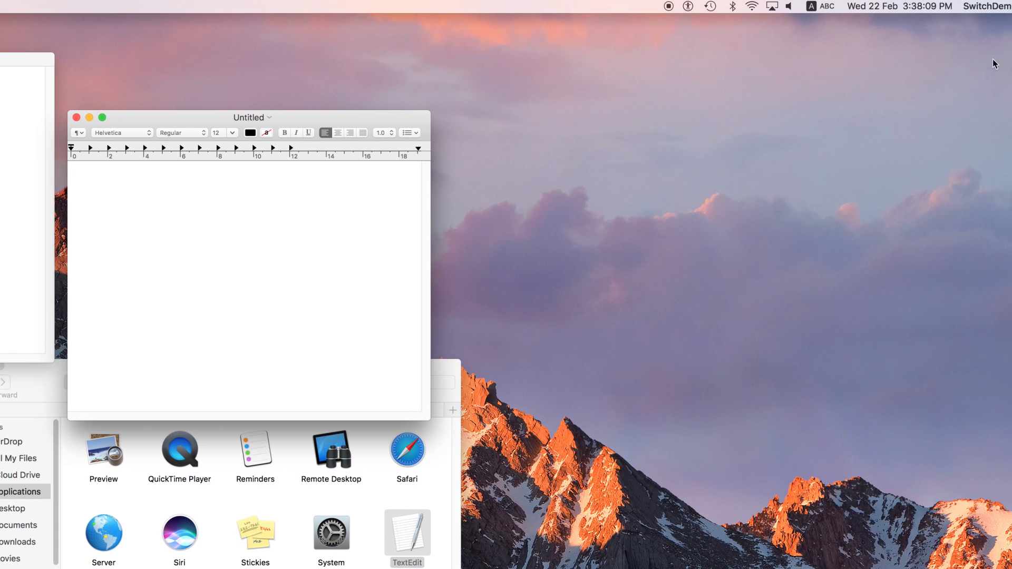
Step: Insert rightwards arrow symbols from the Emoji & Symbols viewer's Arrows section
left_click(820, 5)
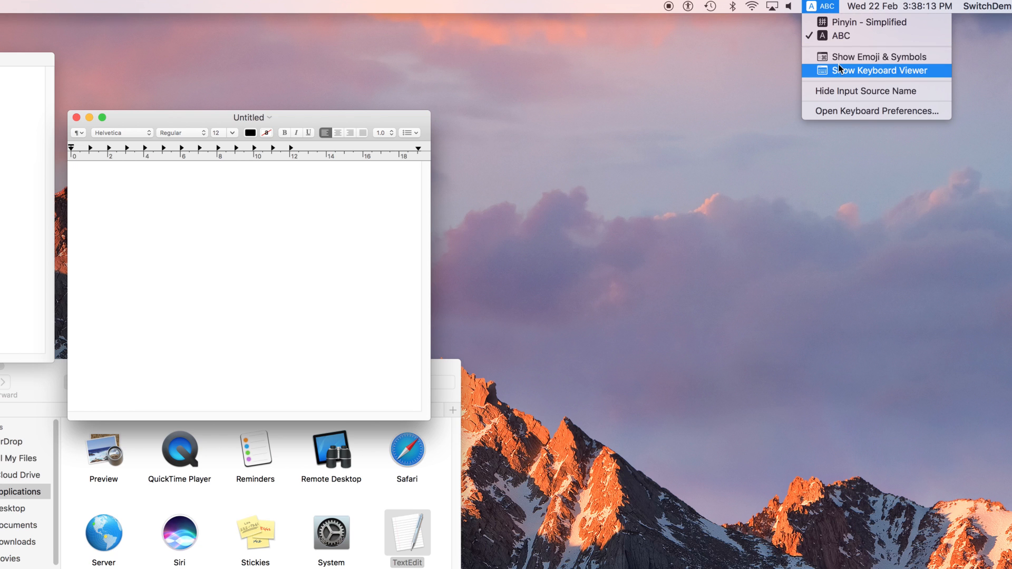
left_click(877, 56)
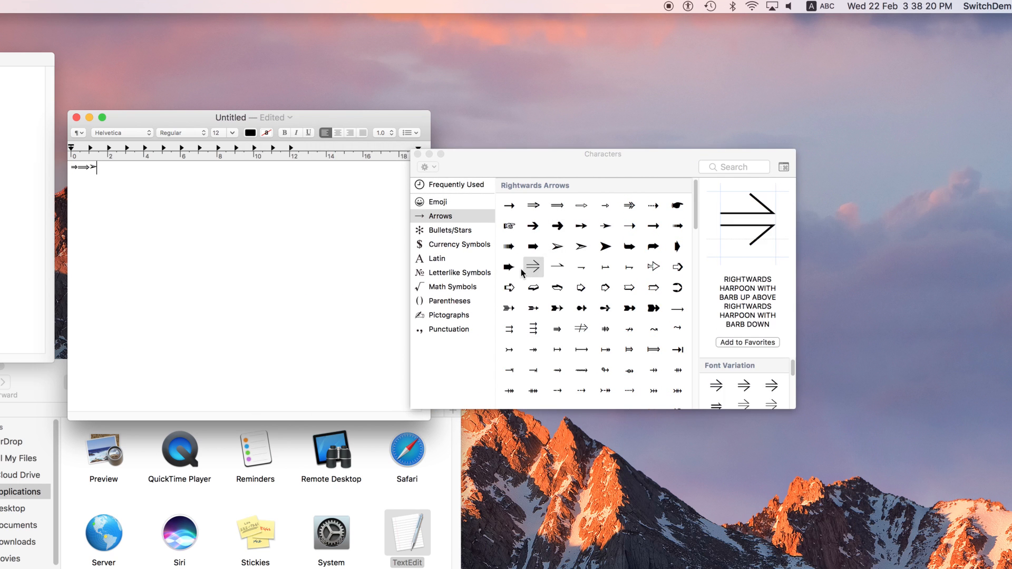
left_click(509, 286)
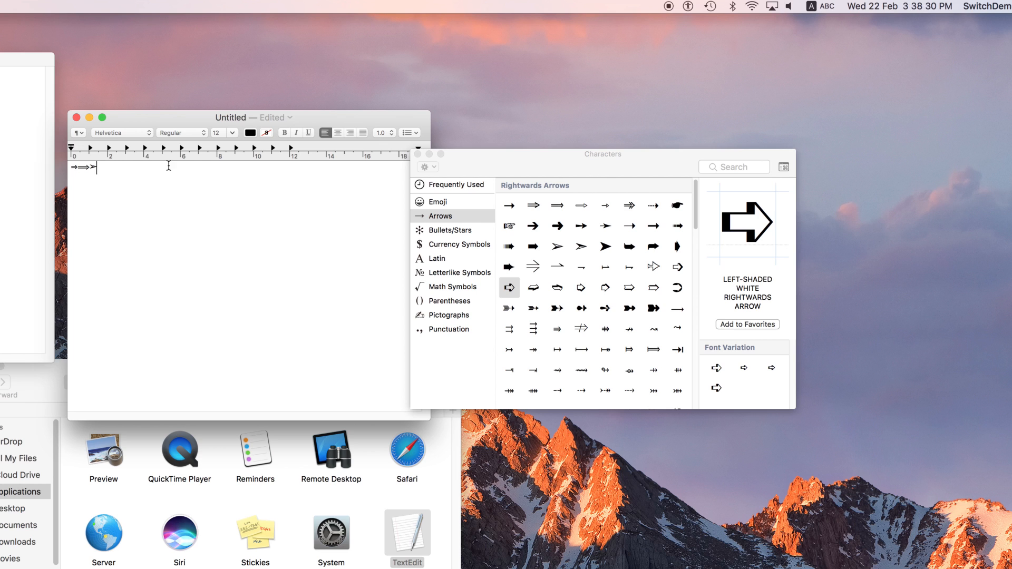
left_click(122, 133)
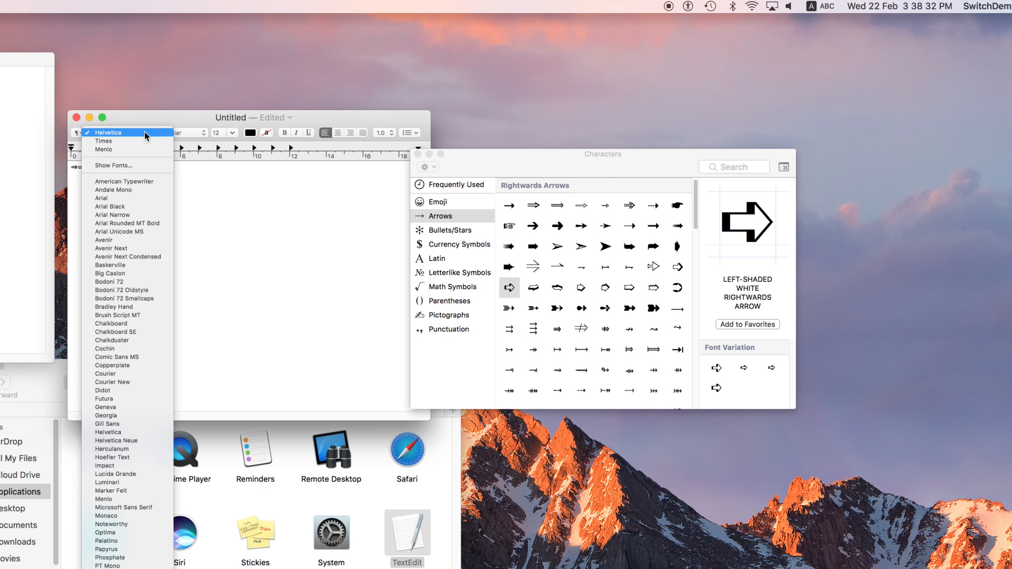
Step: Dismiss the font list, leaving the arrows in Helvetica
left_click(107, 133)
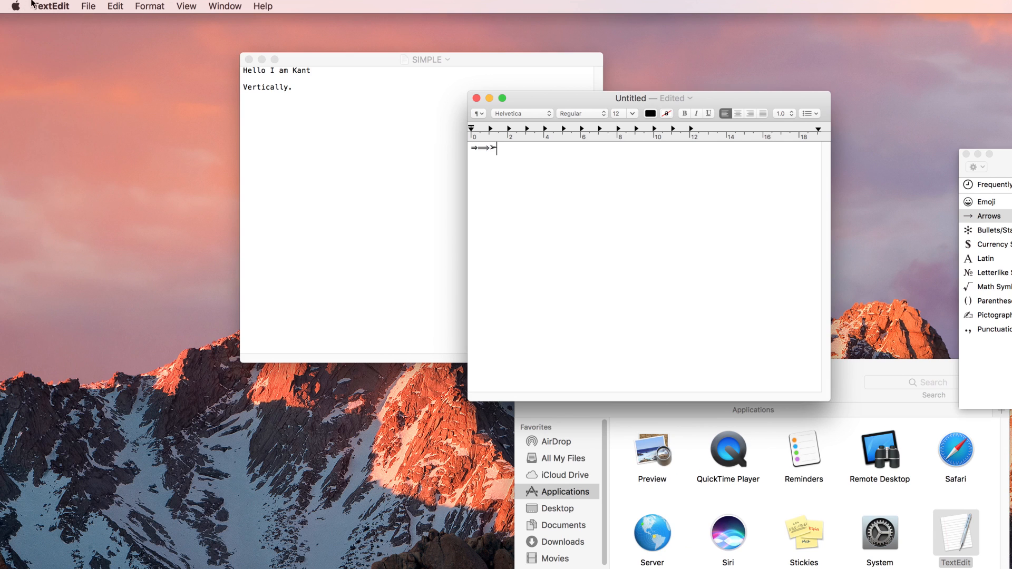
left_click(88, 6)
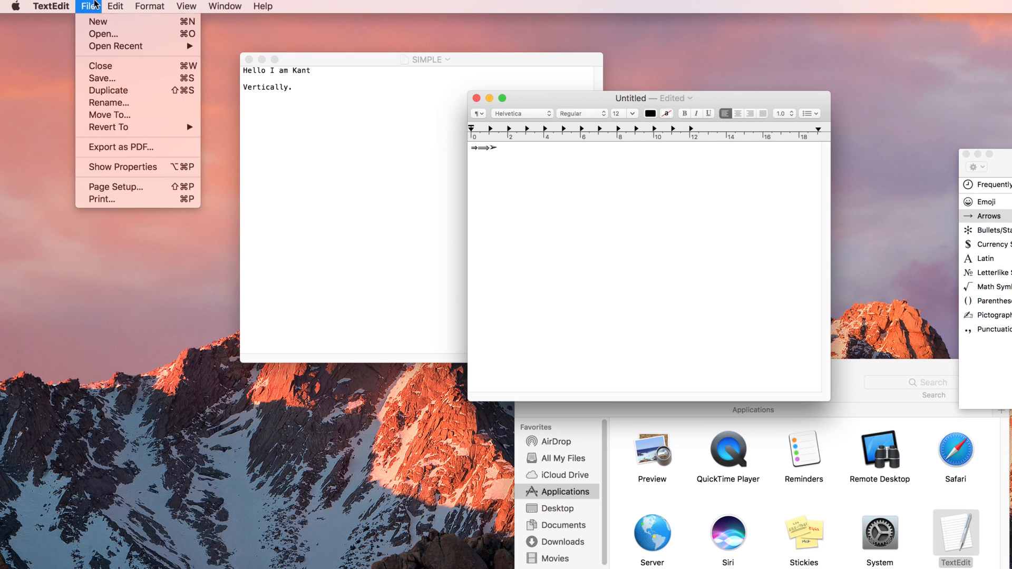
mouse_move(133, 171)
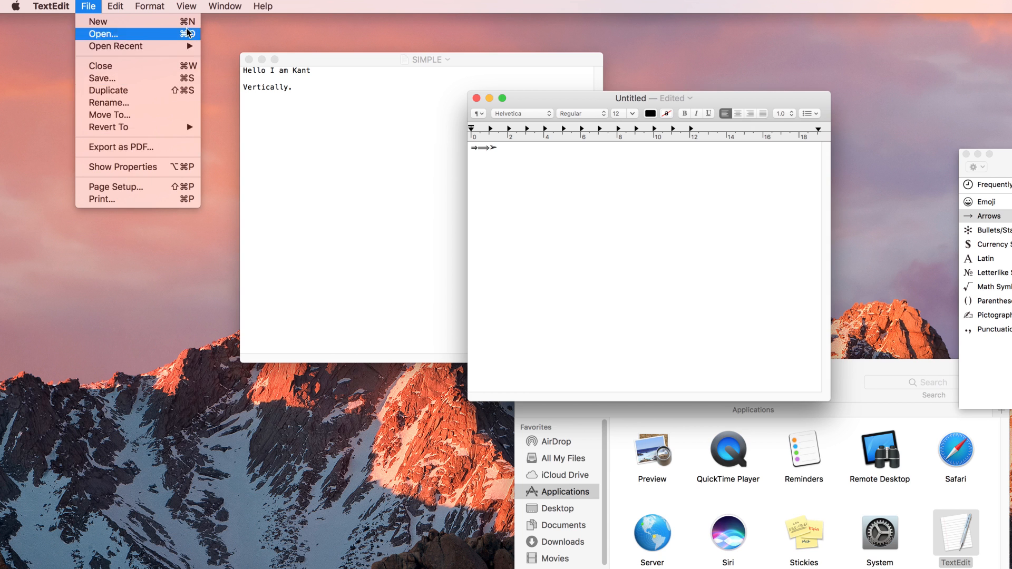
left_click(185, 6)
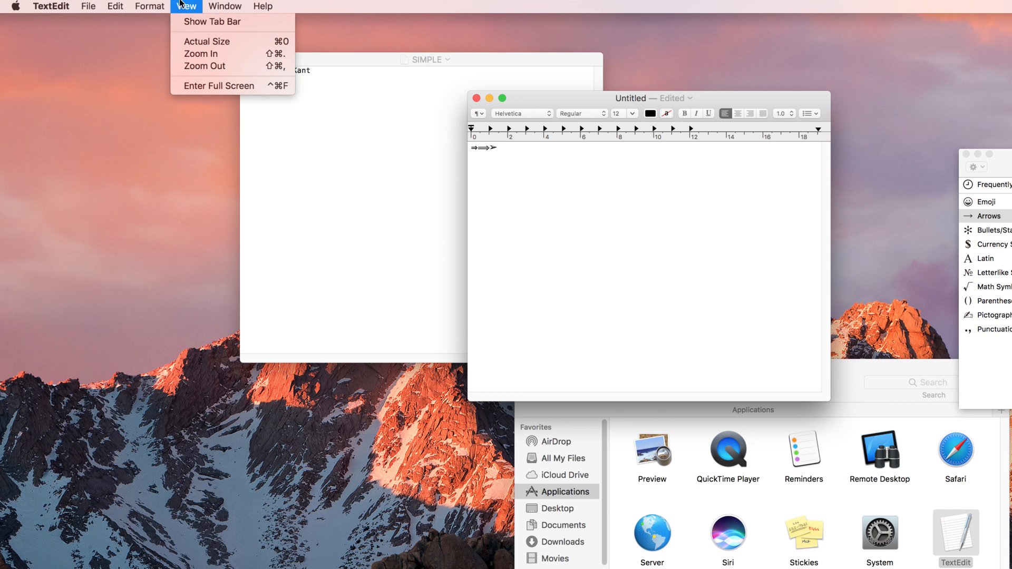
mouse_move(538, 271)
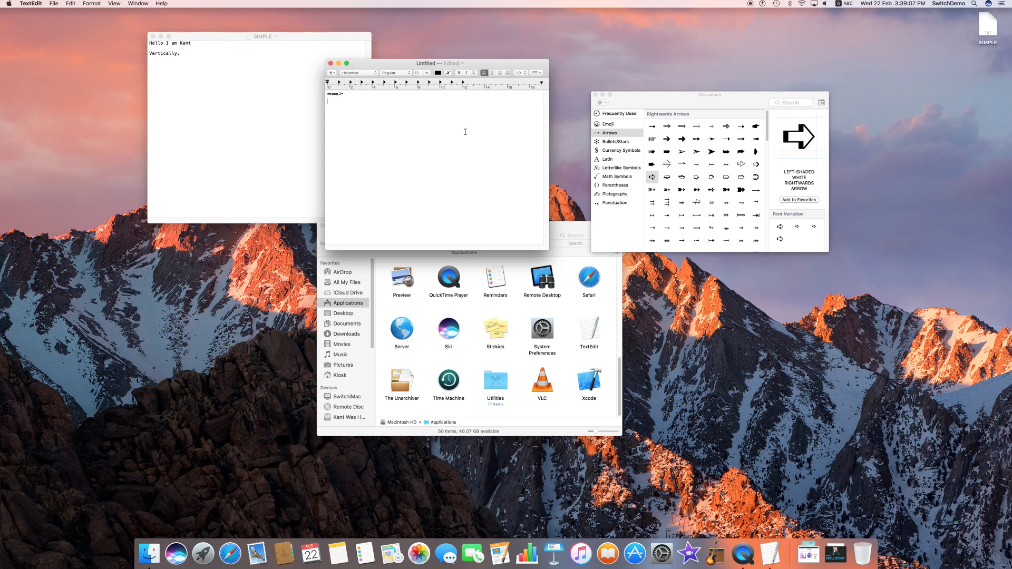
mouse_move(453, 100)
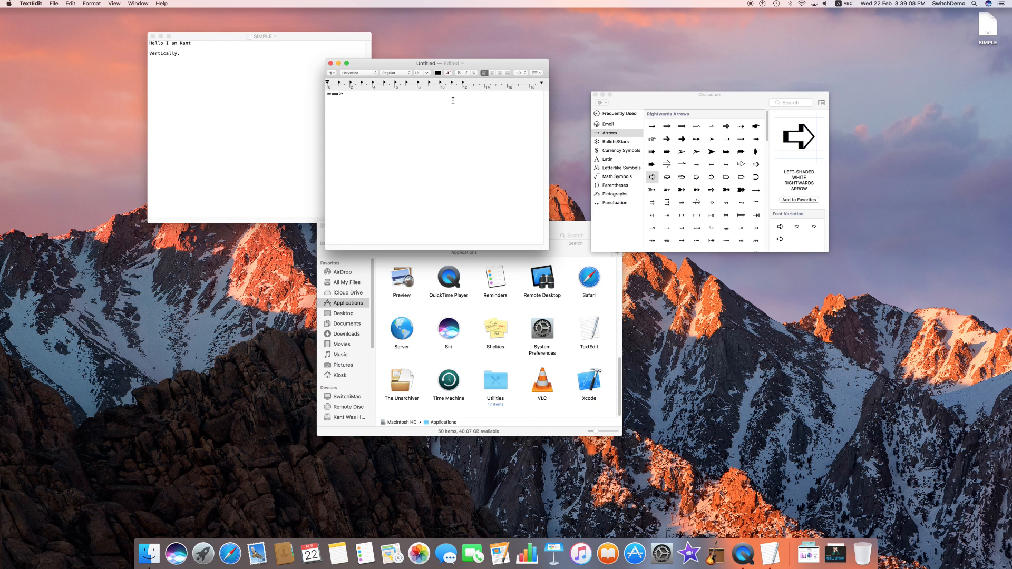